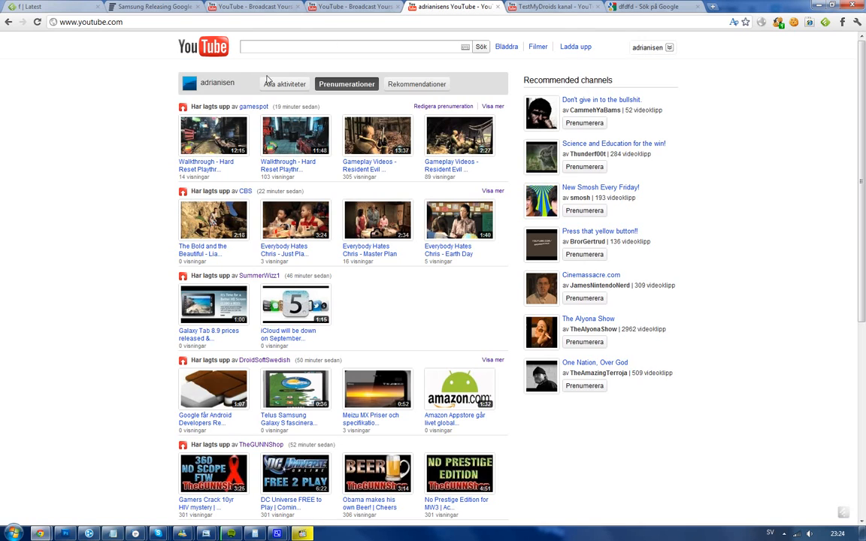
# Open the Inkorg personal messages inbox from the account name dropdown.
pyautogui.click(651, 48)
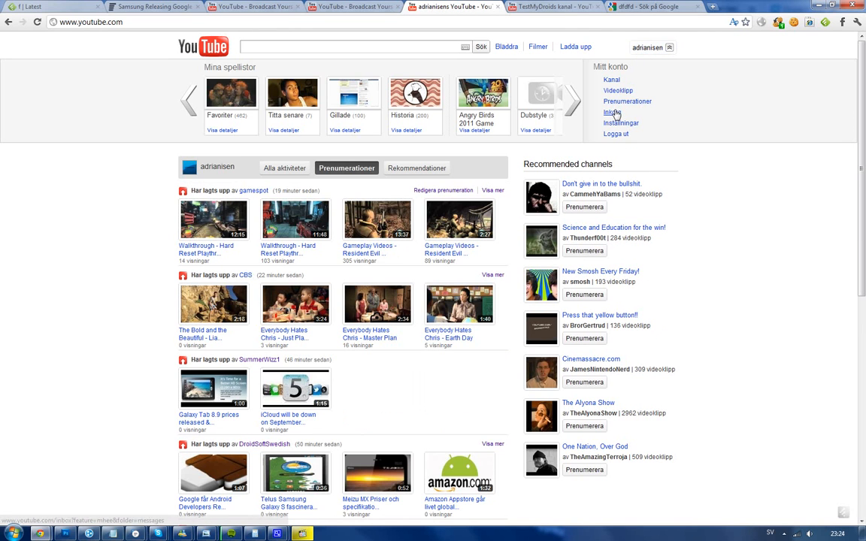
pyautogui.click(610, 112)
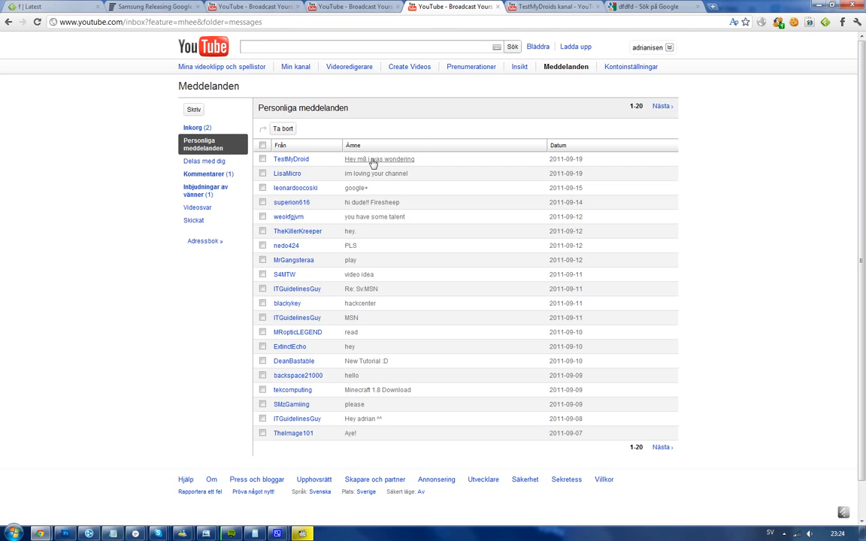
# Show the Kommentarer folder of received video comments in the inbox.
pyautogui.click(203, 174)
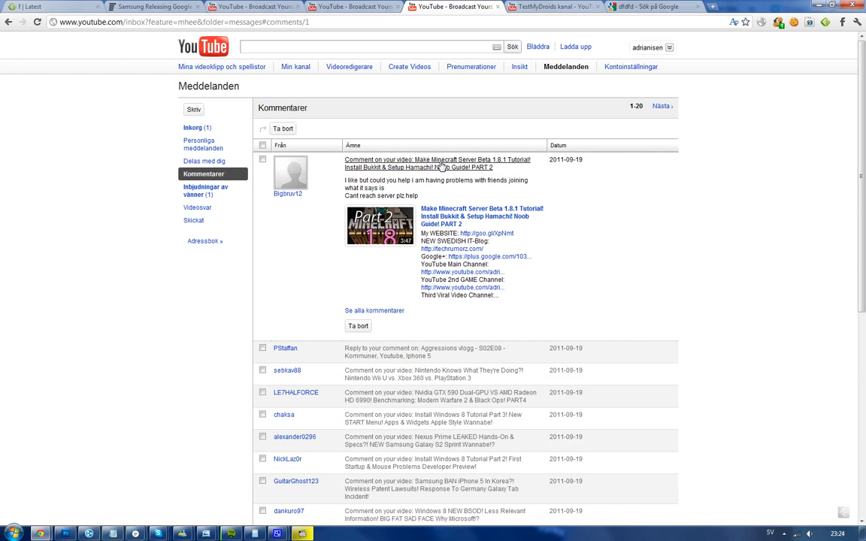
pyautogui.moveTo(450, 155)
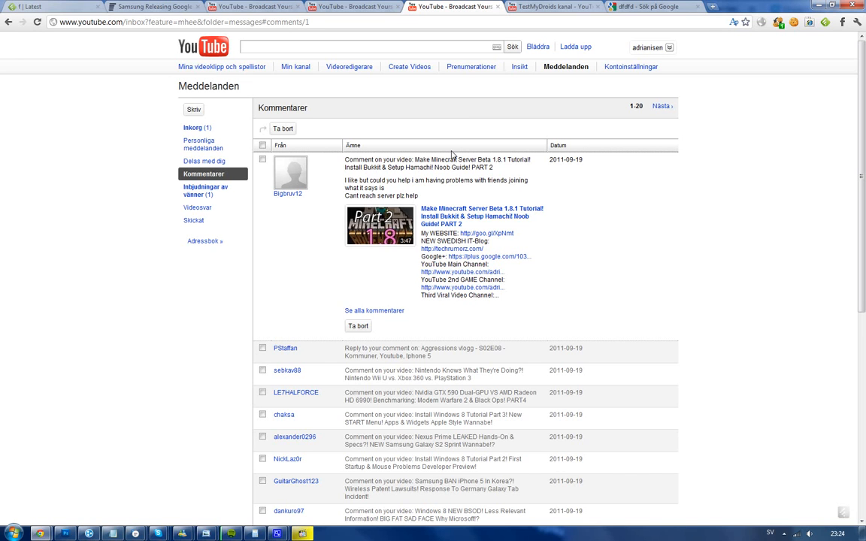
pyautogui.moveTo(201, 144)
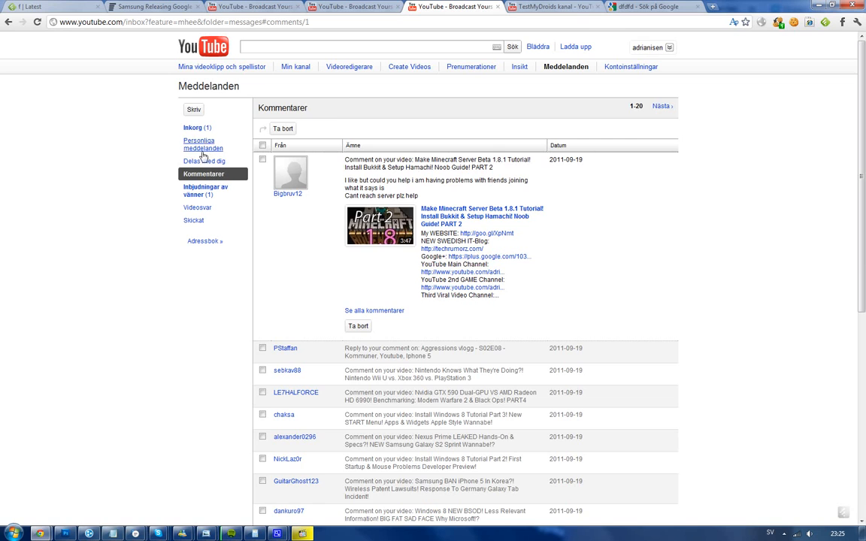
# Read TestMyDroid's request to be featured, then go to your own Kanal page.
pyautogui.click(202, 144)
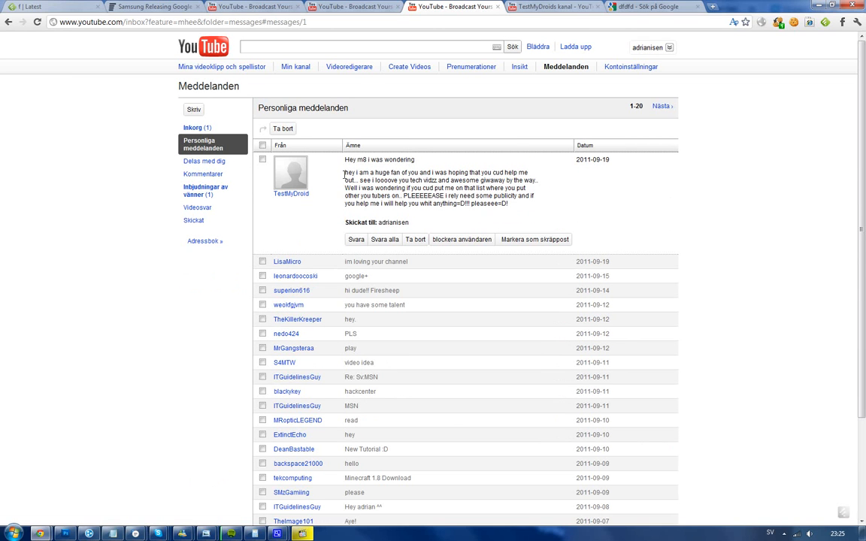
pyautogui.moveTo(291, 199)
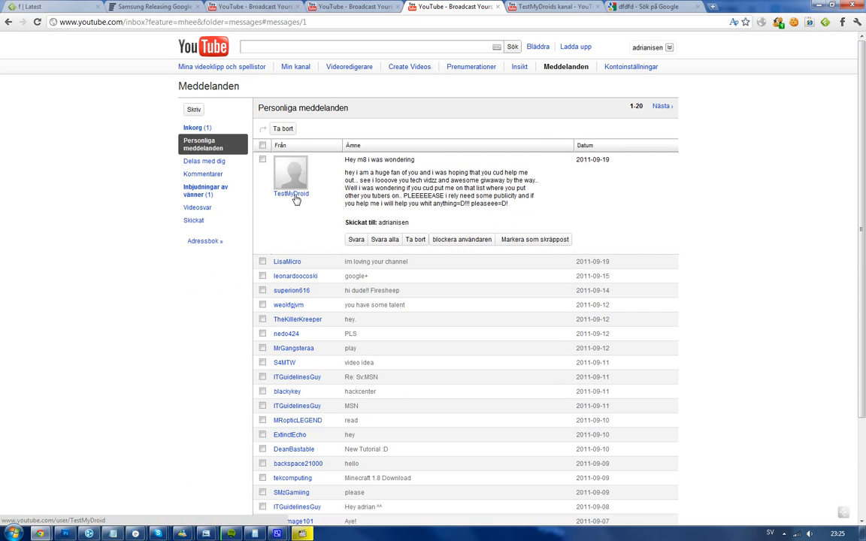
pyautogui.moveTo(320, 198)
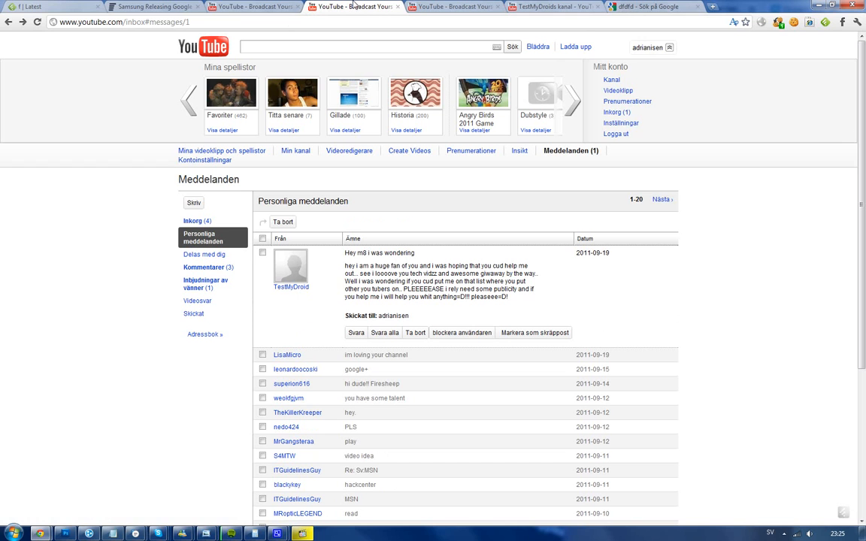
pyautogui.click(611, 80)
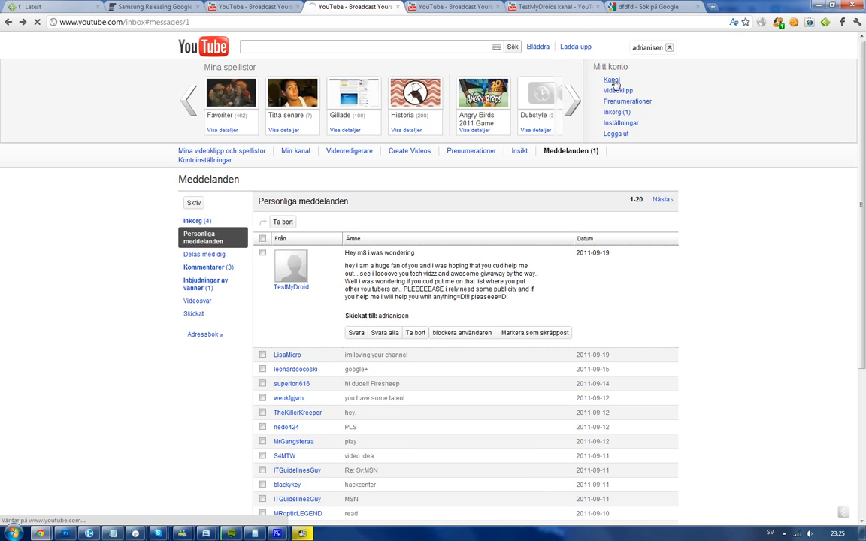
pyautogui.click(610, 80)
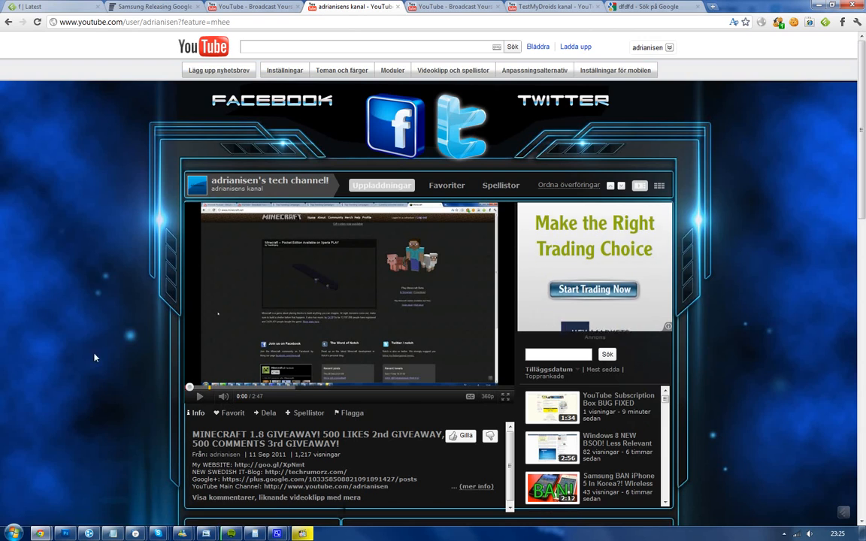
# Add TestMyDroid as a new line in the Awesome People! box and save.
pyautogui.scroll(-3)
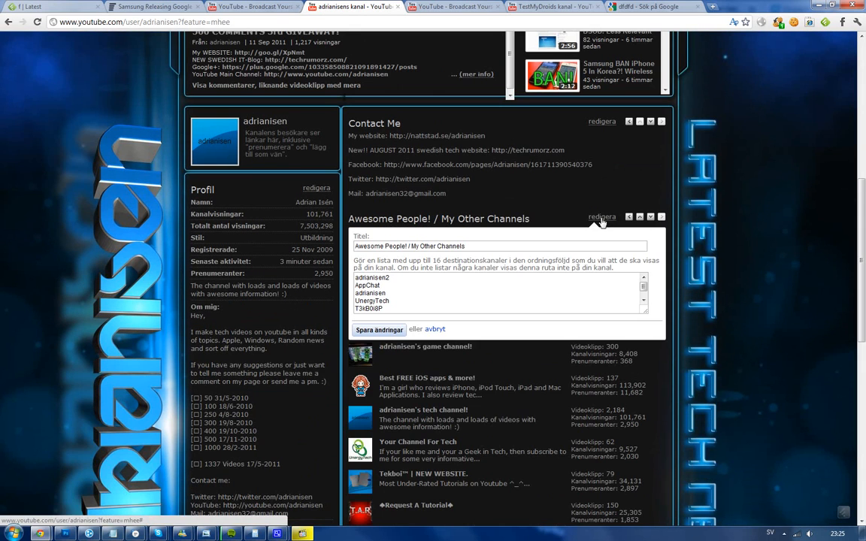
pyautogui.scroll(-3)
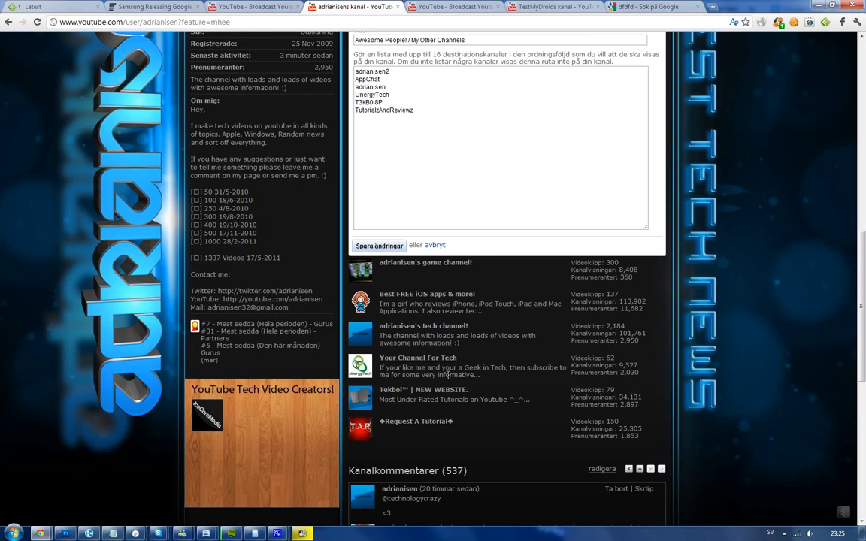
pyautogui.moveTo(462, 458)
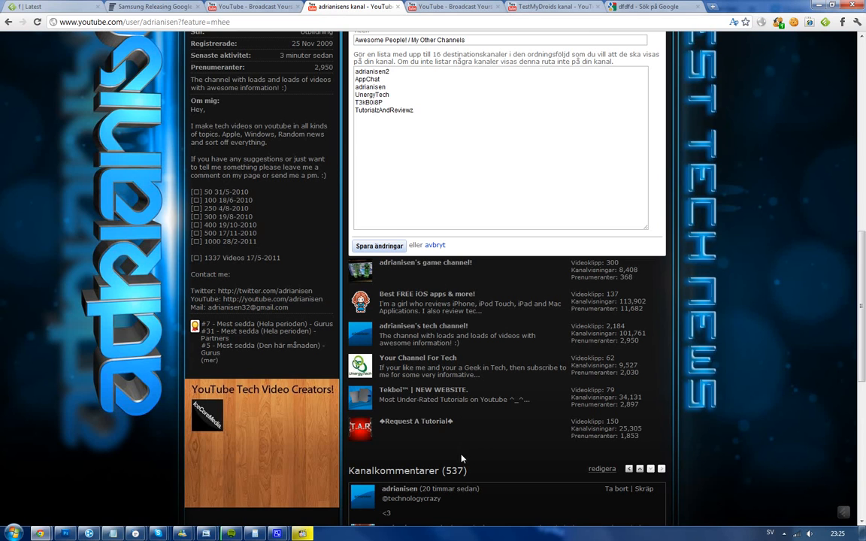
pyautogui.moveTo(423, 202)
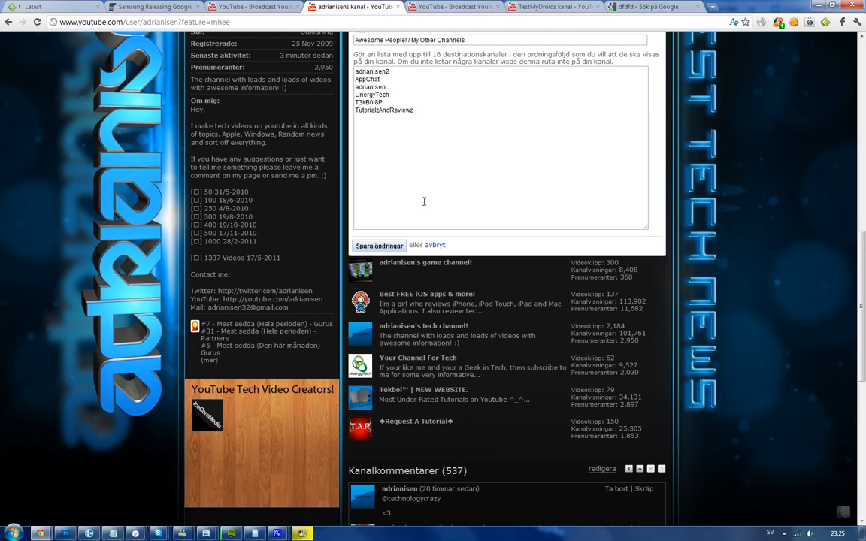
pyautogui.write('TestMyDroid')
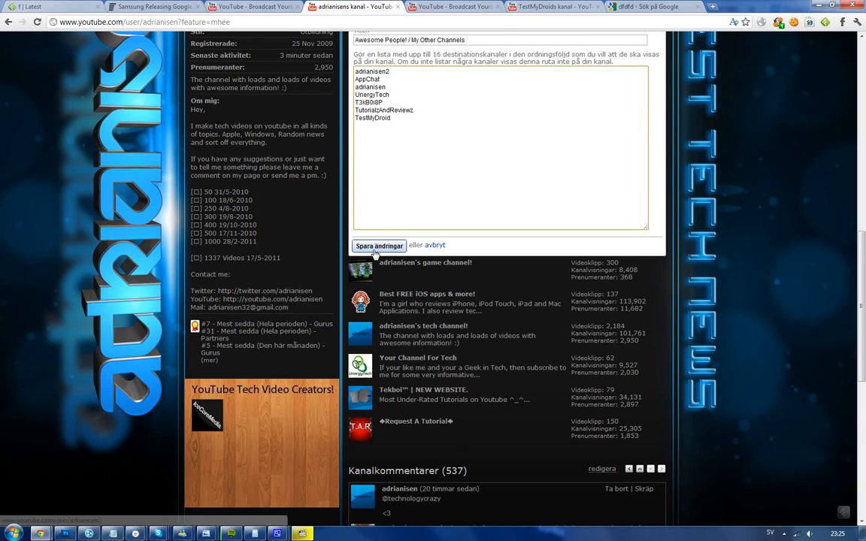
pyautogui.click(379, 246)
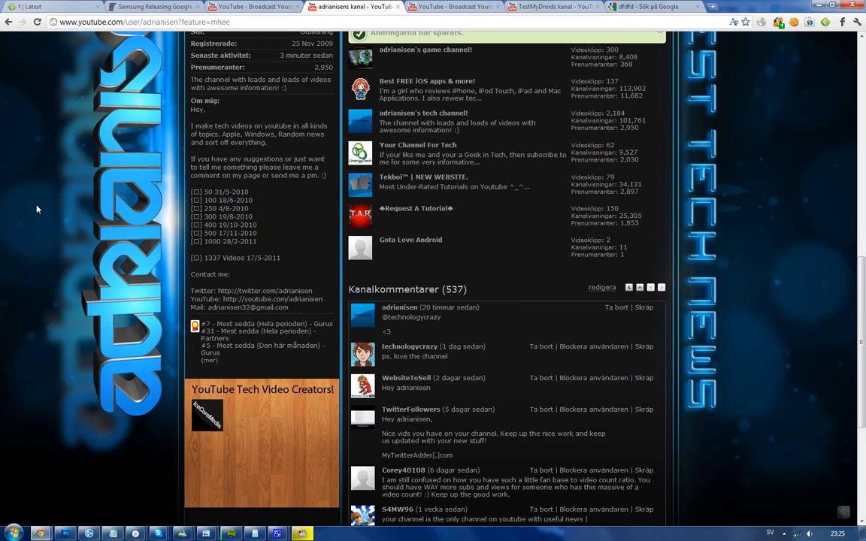
pyautogui.moveTo(390, 244)
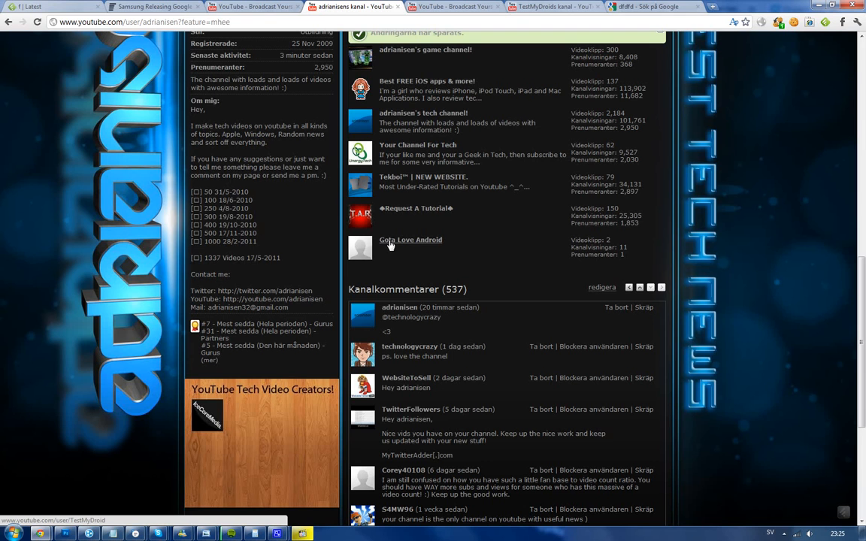
pyautogui.moveTo(411, 245)
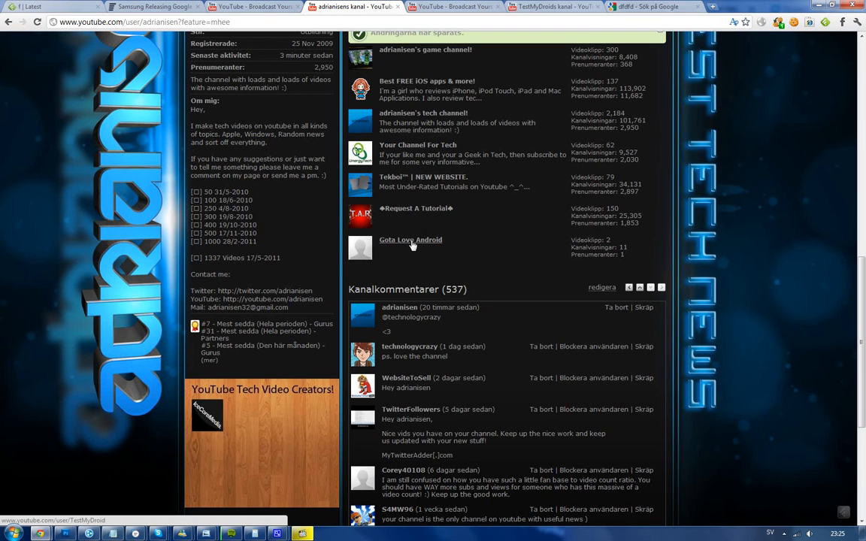
# Visit the featured Gota Love Android channel and scroll down its page.
pyautogui.click(410, 240)
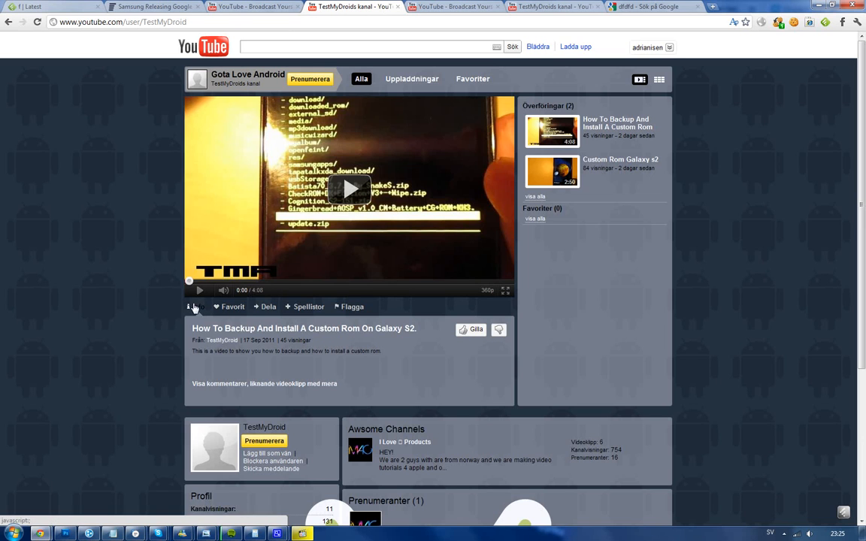
pyautogui.moveTo(34, 206)
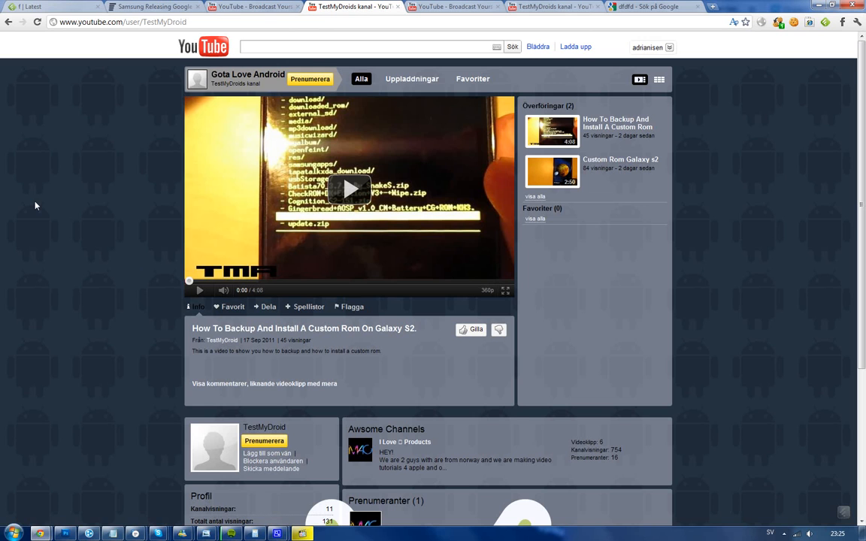
pyautogui.scroll(-3)
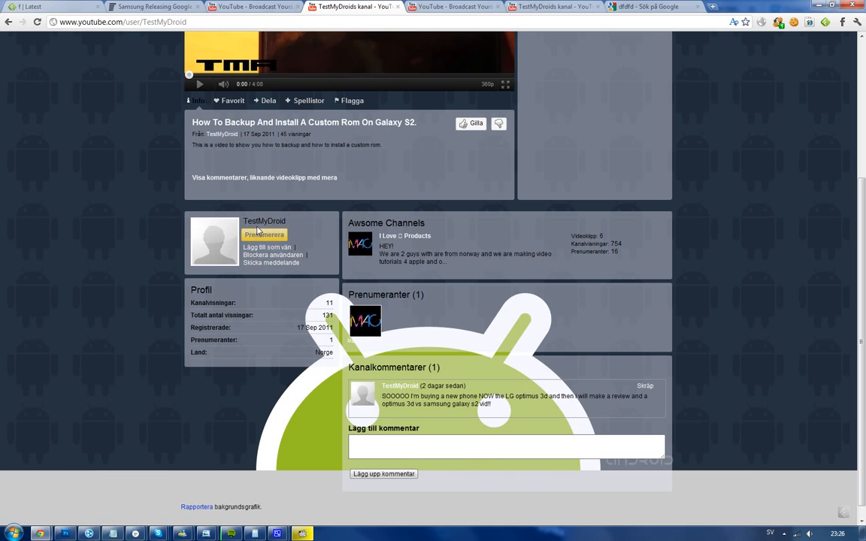
# Subscribe to TestMyDroid via Prenumerera and dismiss the confirmation popup.
pyautogui.click(264, 234)
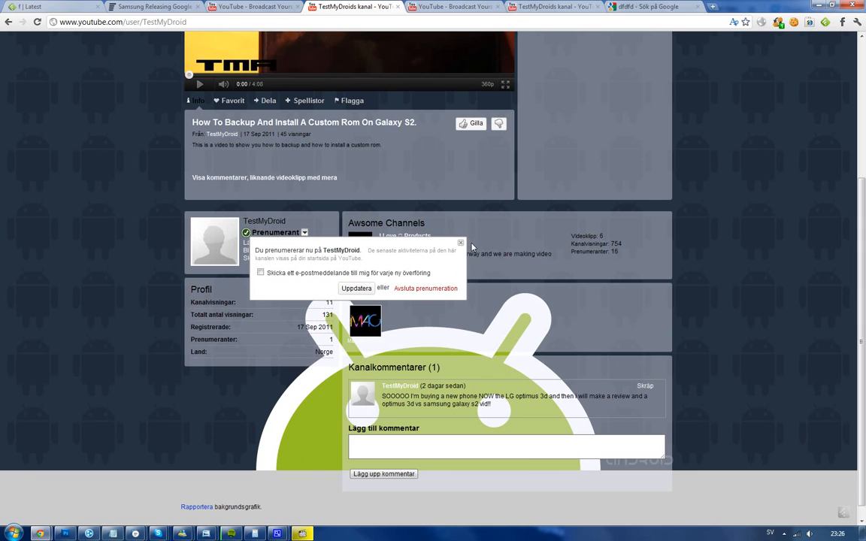
pyautogui.click(459, 243)
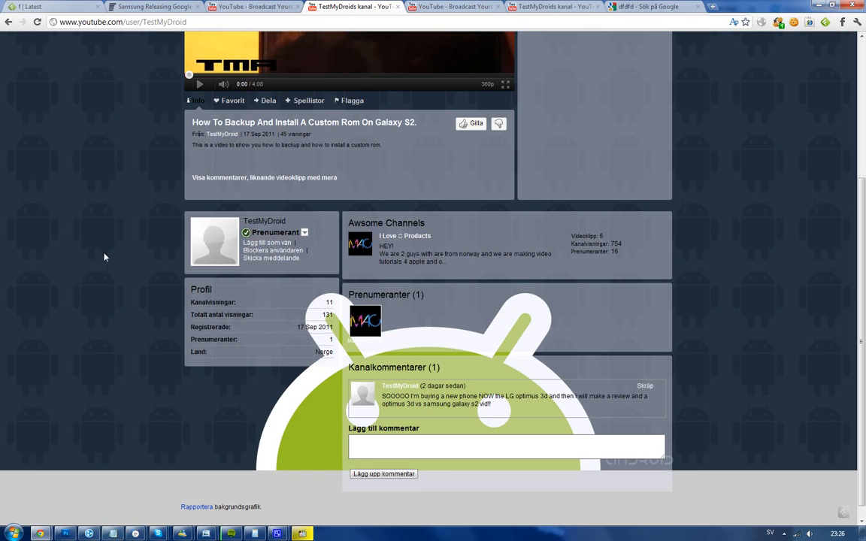
pyautogui.moveTo(121, 248)
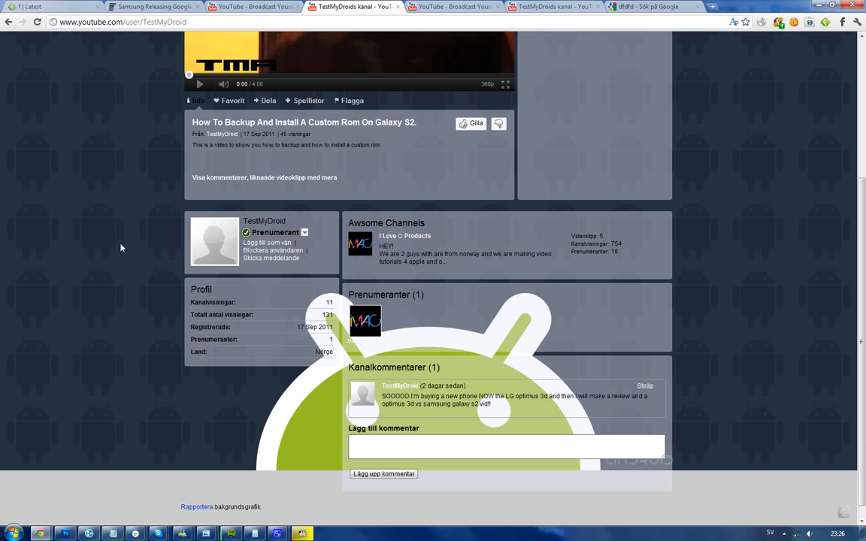
pyautogui.scroll(3)
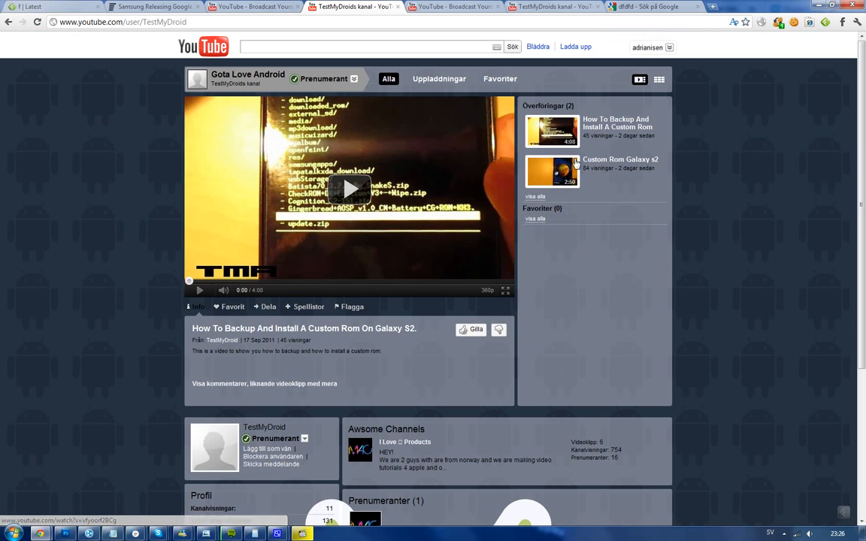
pyautogui.moveTo(601, 214)
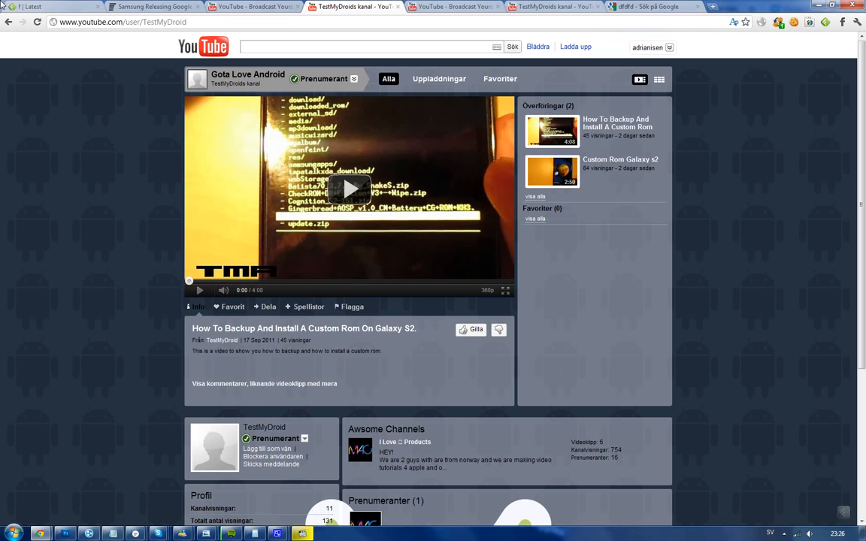
pyautogui.moveTo(25, 133)
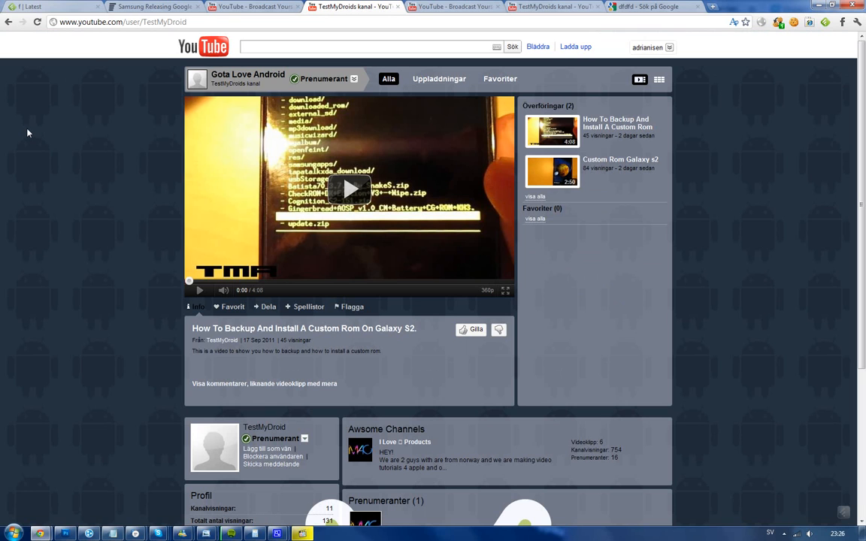
pyautogui.moveTo(130, 106)
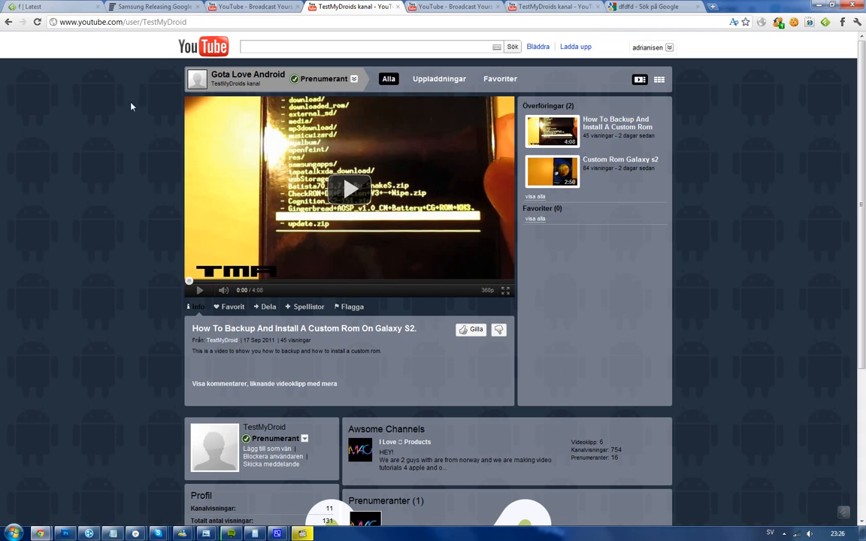
pyautogui.moveTo(70, 147)
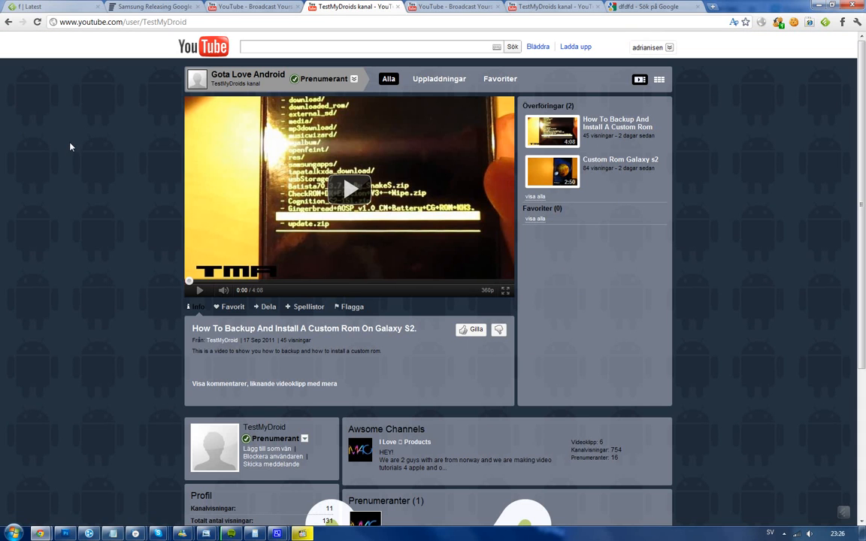